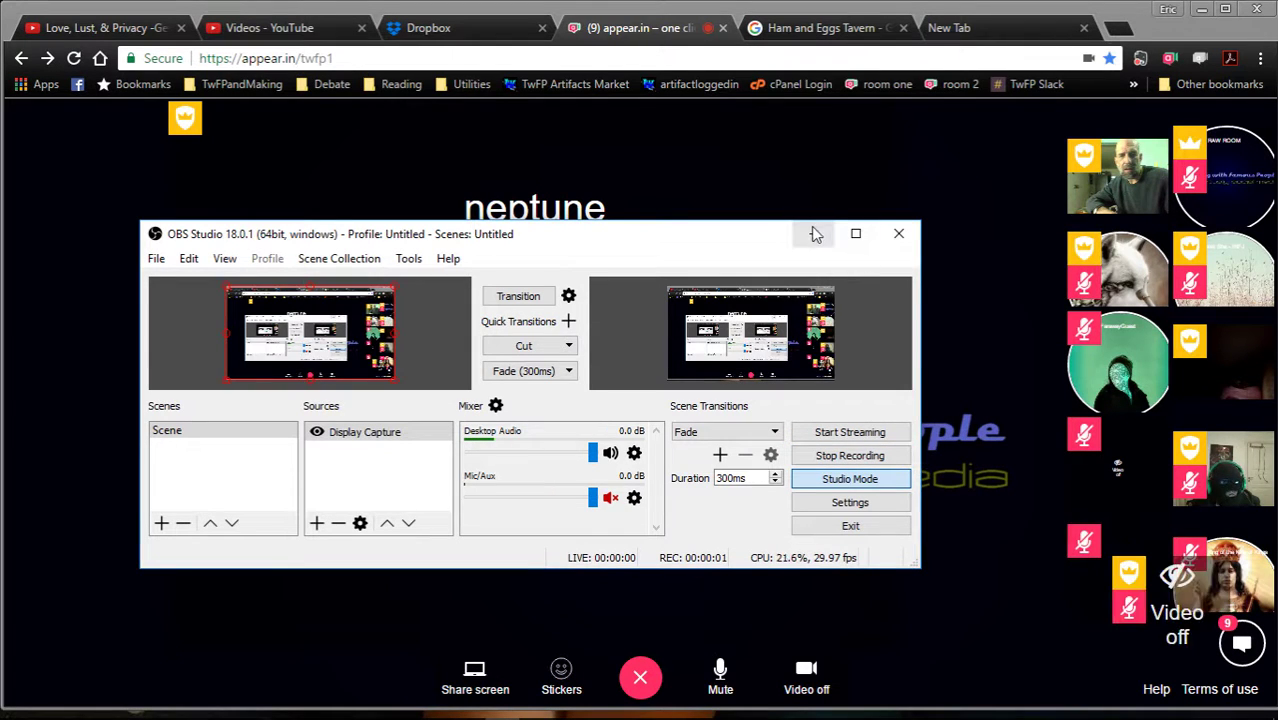
Minimize OBS Studio so the neptune call in the browser is visible
{"action": "left_click", "coordinate": [898, 233]}
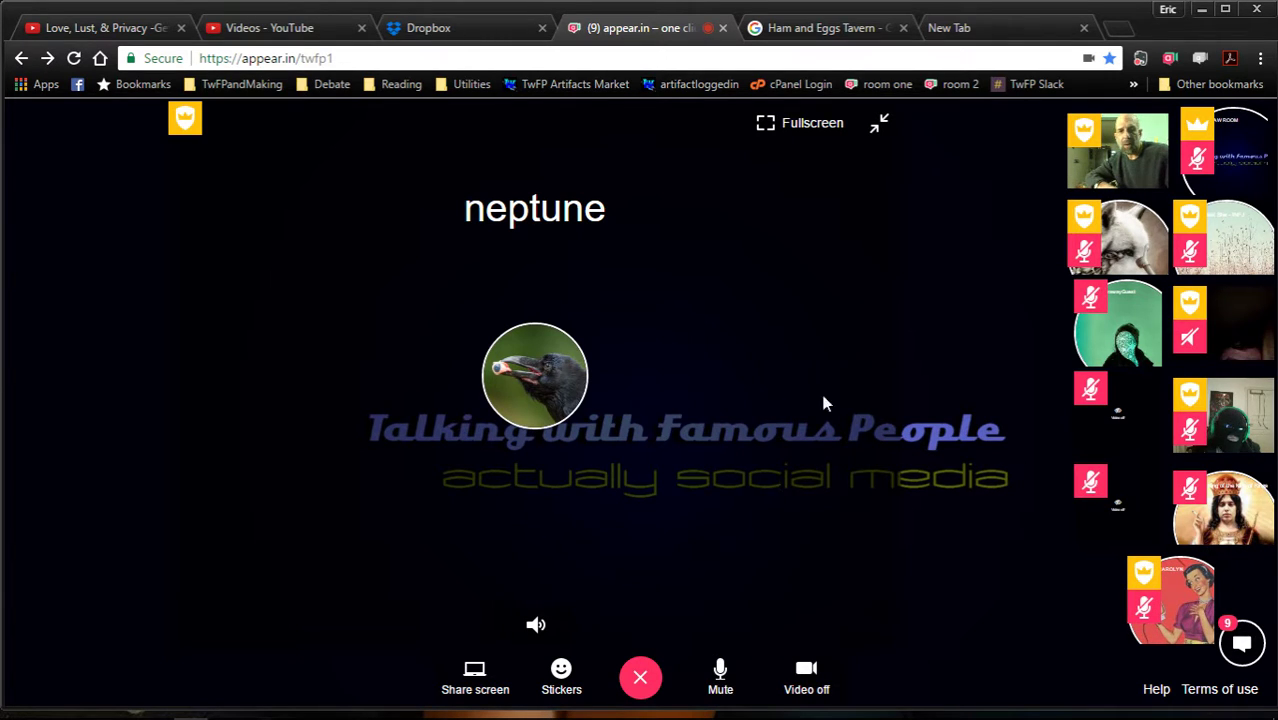
{"action": "mouse_move", "coordinate": [870, 302]}
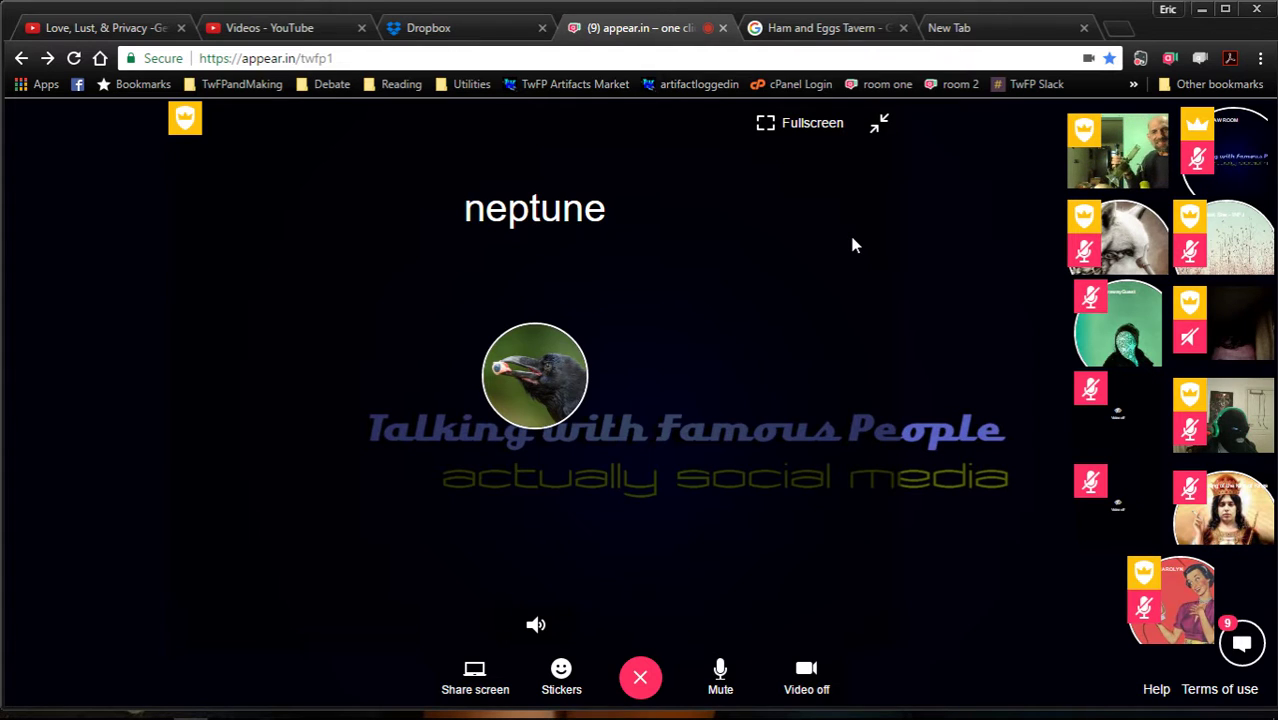
Mute your microphone in the neptune call from the bottom toolbar
{"action": "left_click", "coordinate": [720, 677]}
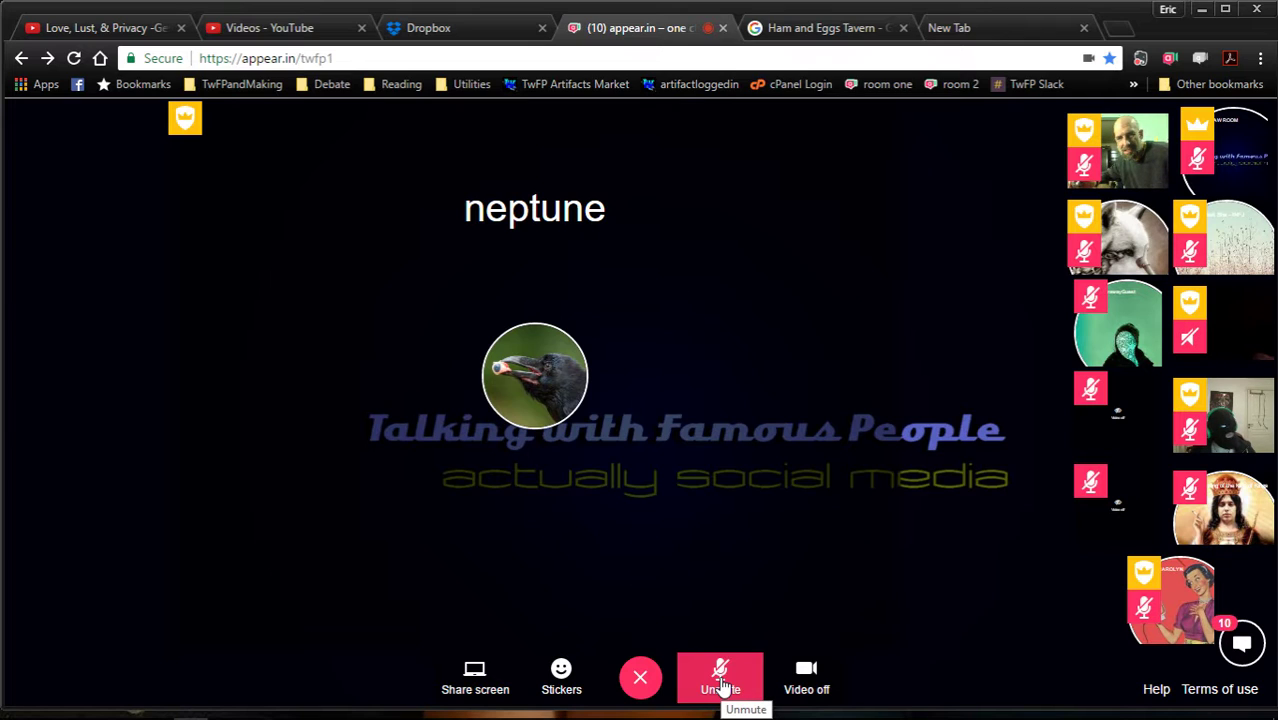
Unmute your microphone in the neptune call from the bottom toolbar
{"action": "left_click", "coordinate": [720, 678]}
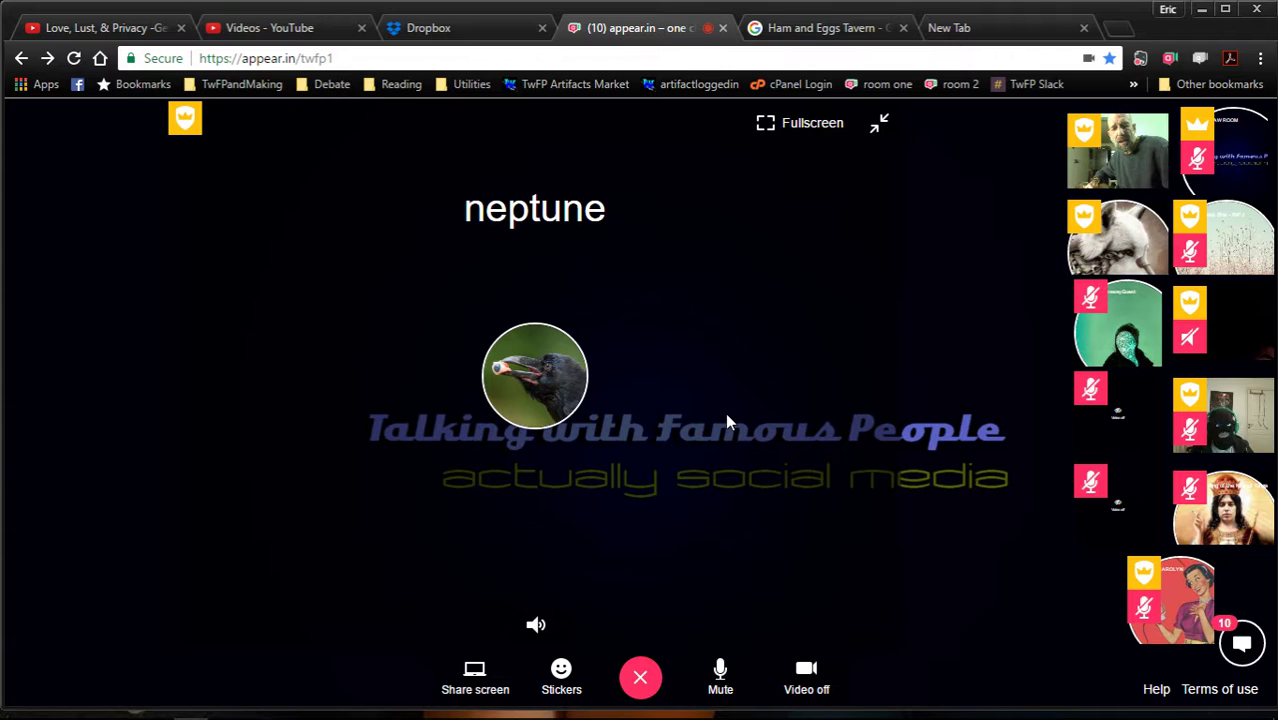
{"action": "mouse_move", "coordinate": [715, 173]}
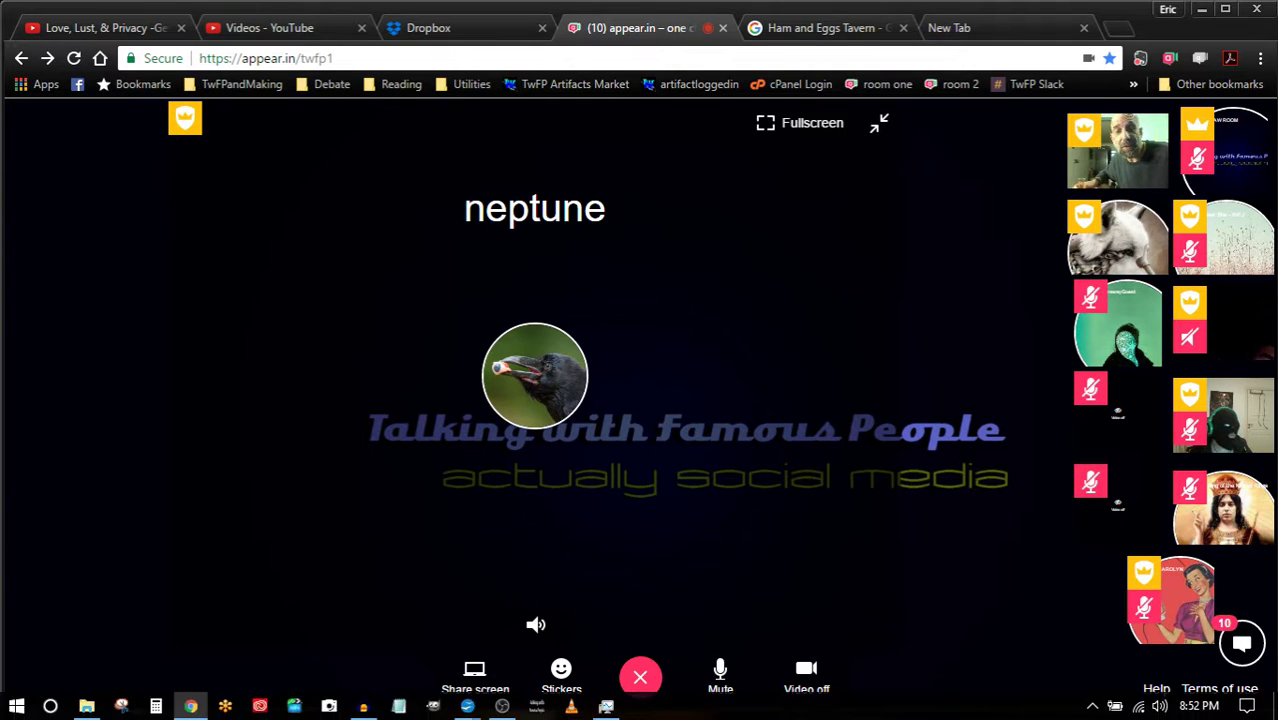
{"action": "mouse_move", "coordinate": [503, 705]}
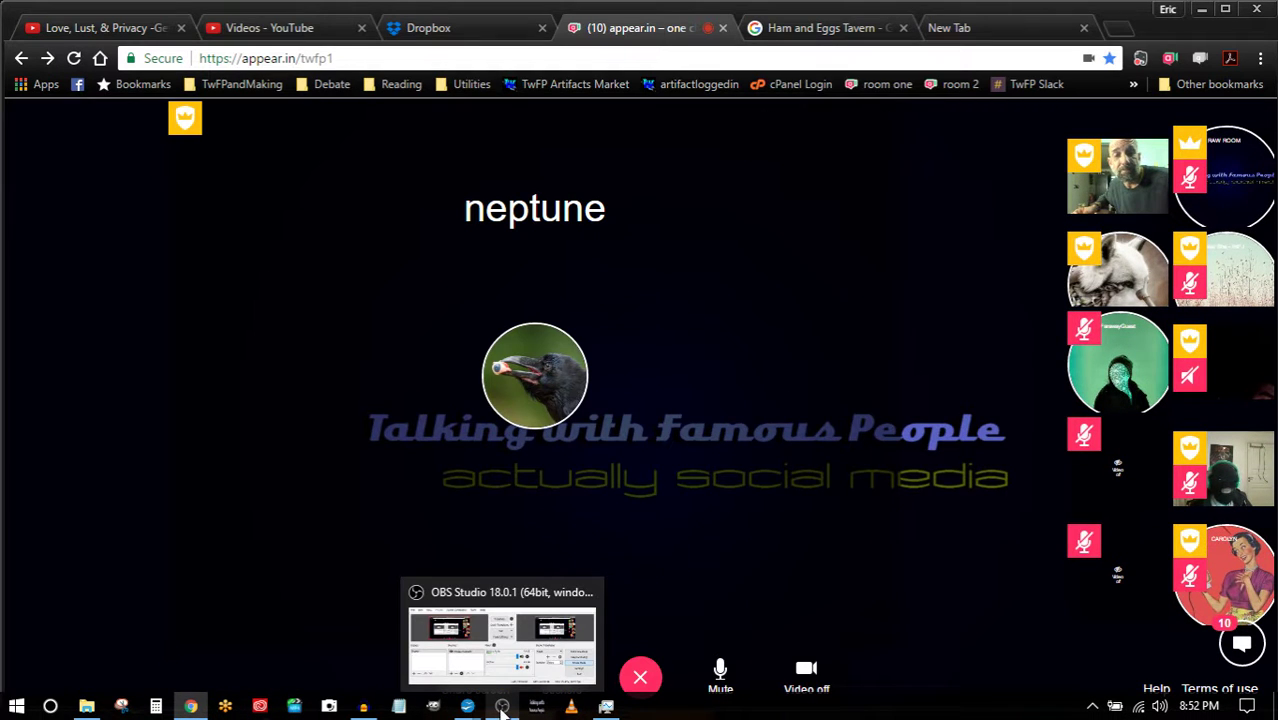